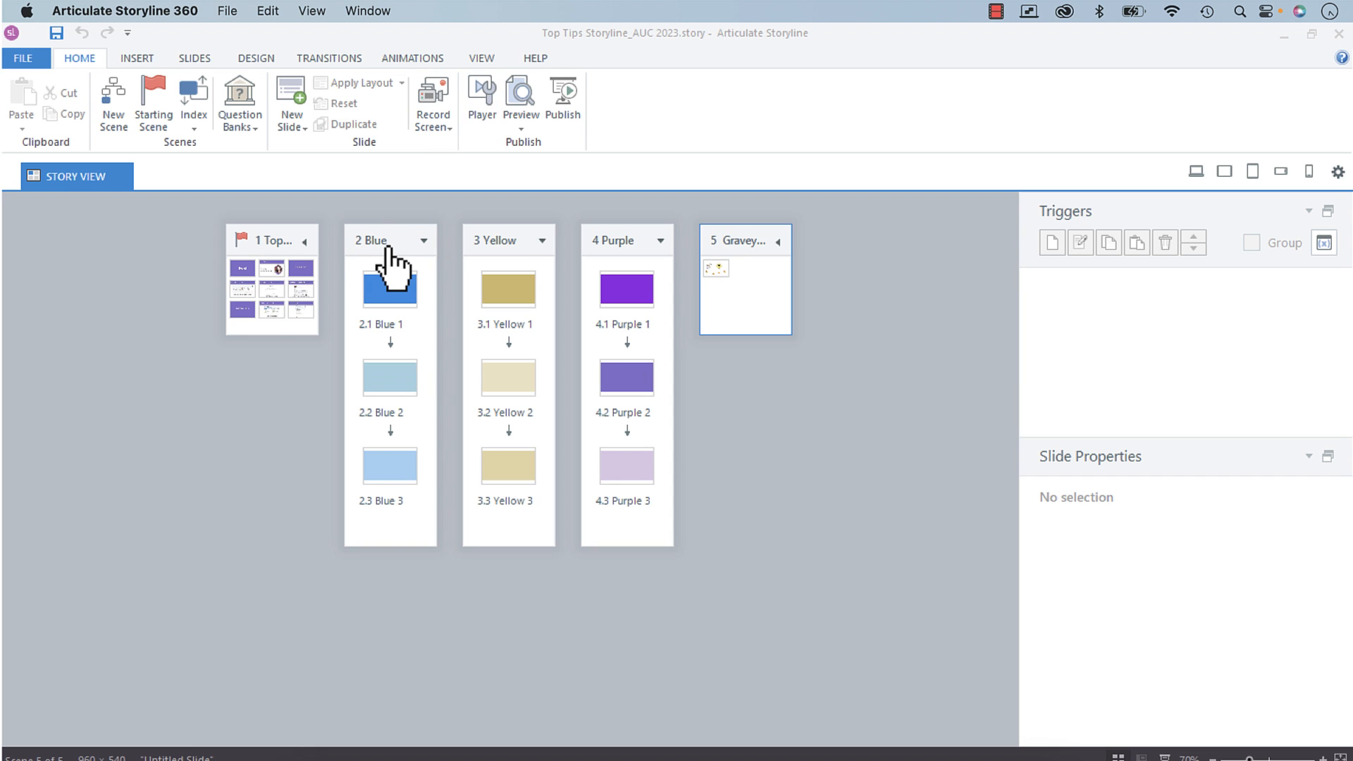
# Step: Select the '4 Purple' scene header in Story View as the scene to renumber
pyautogui.rightClick(389, 284)
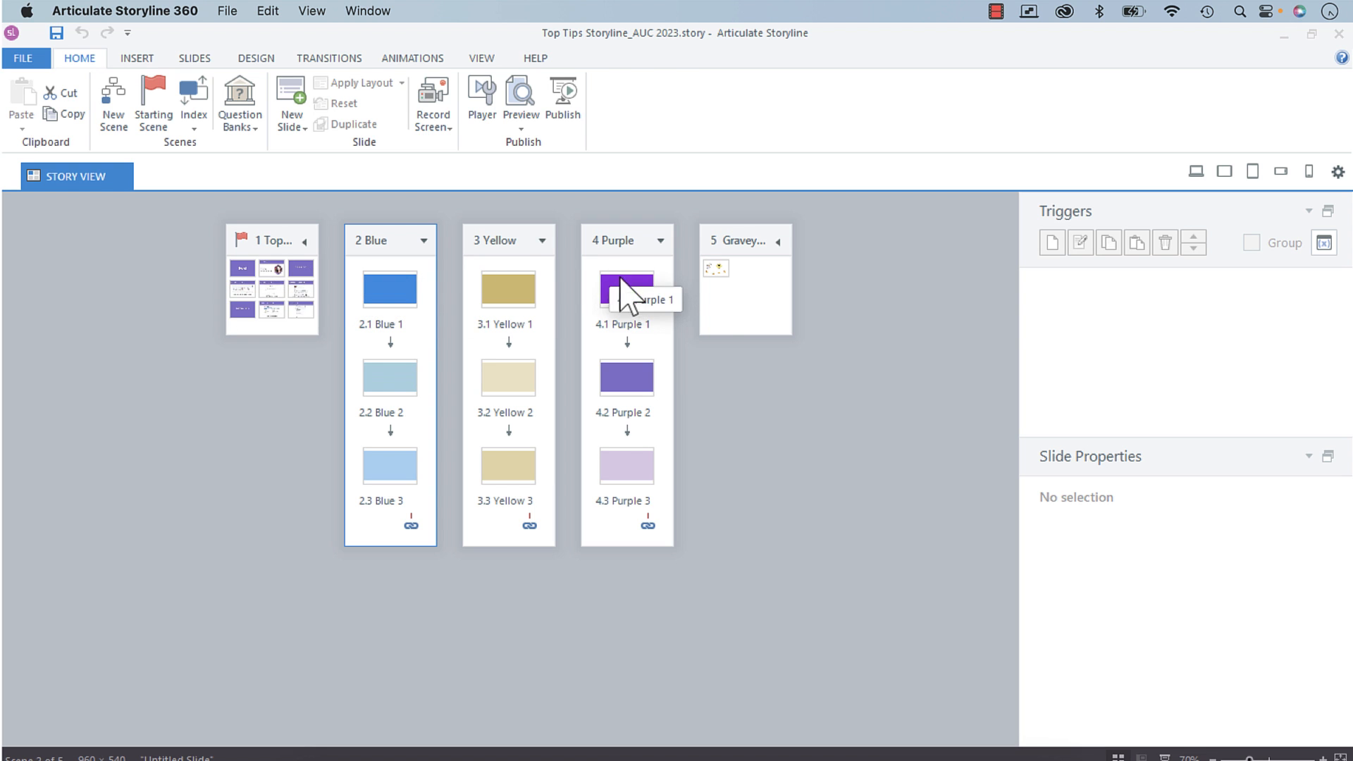
pyautogui.moveTo(190, 497)
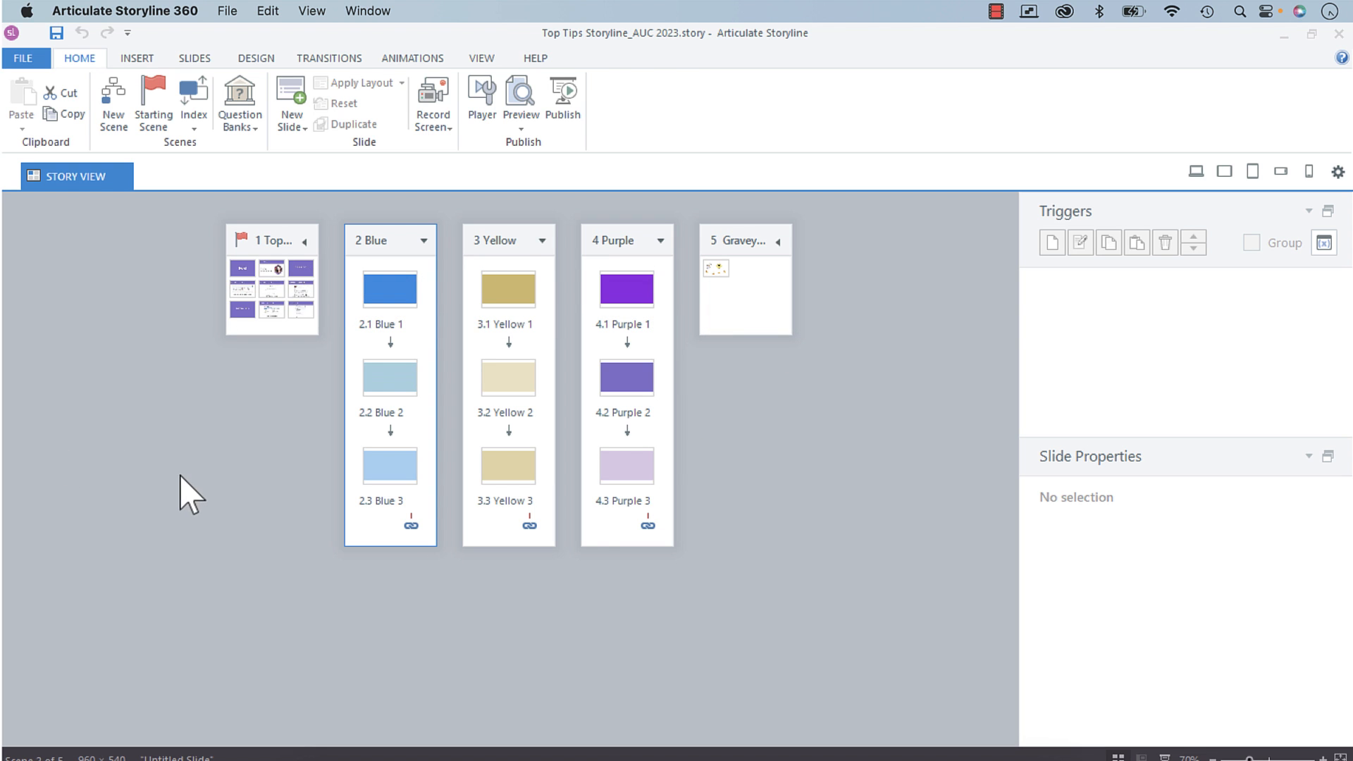
pyautogui.moveTo(626, 378)
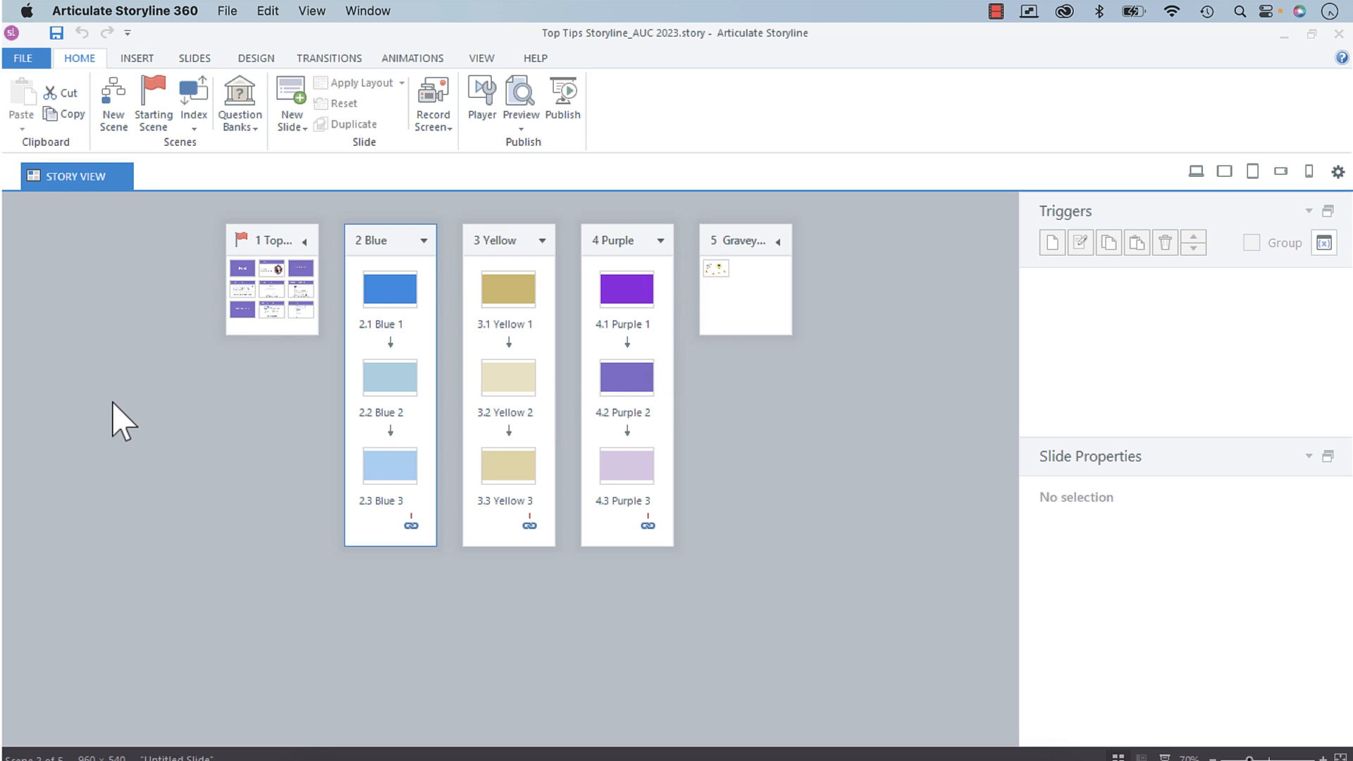
pyautogui.moveTo(682, 163)
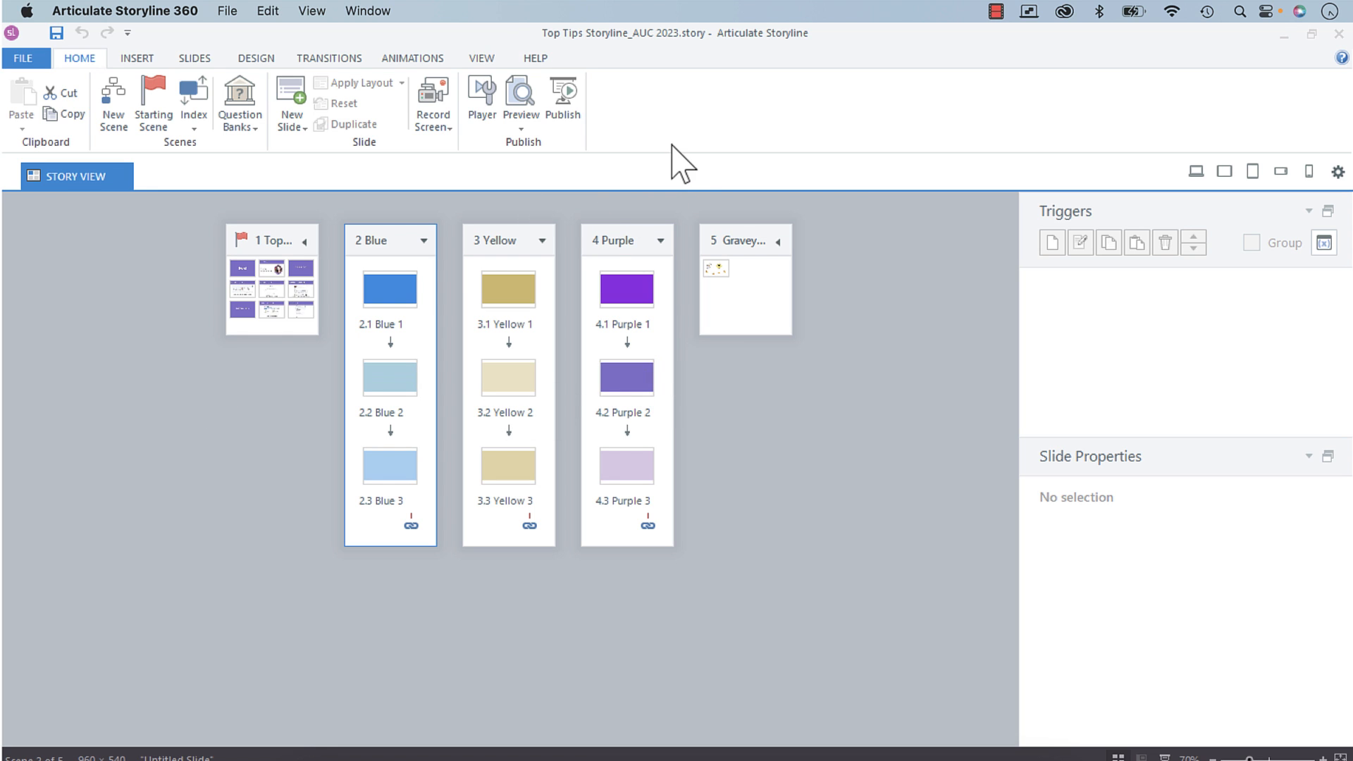
pyautogui.moveTo(633, 256)
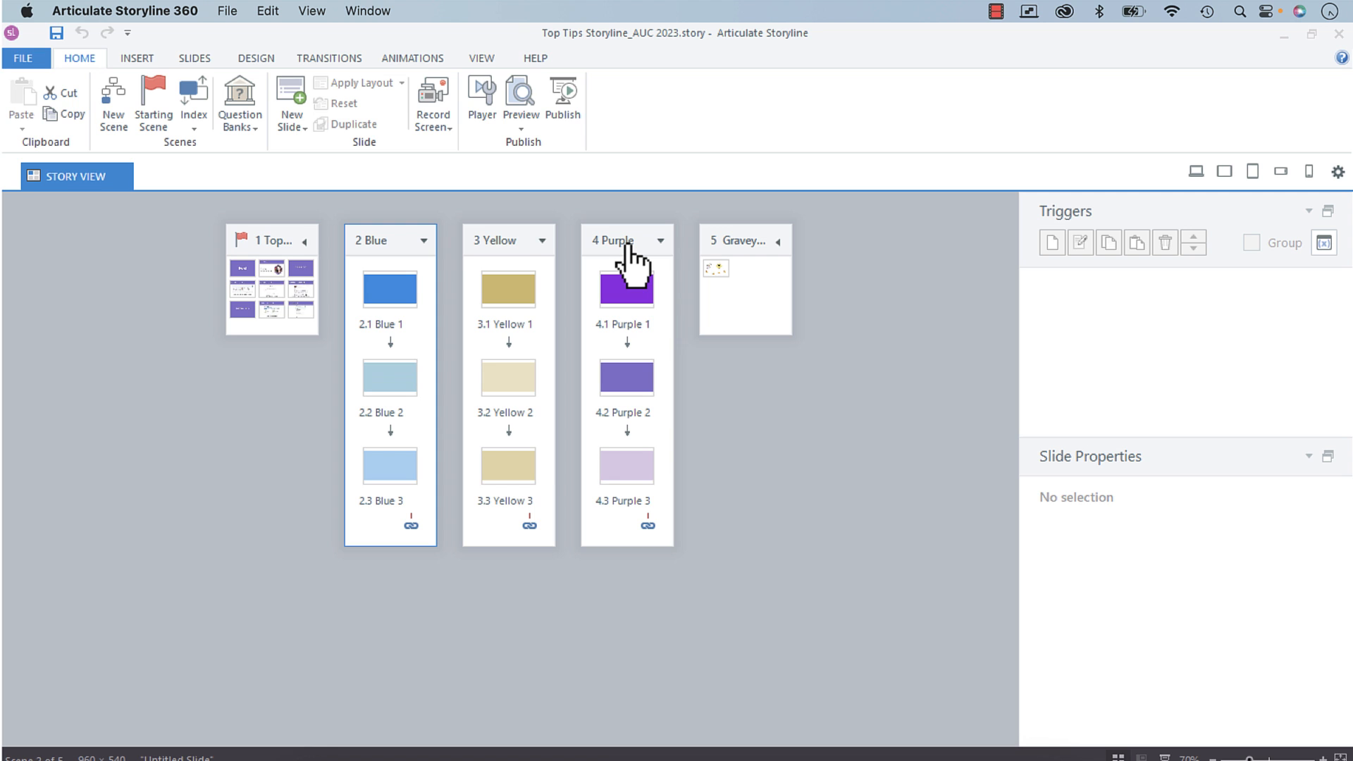
pyautogui.click(625, 285)
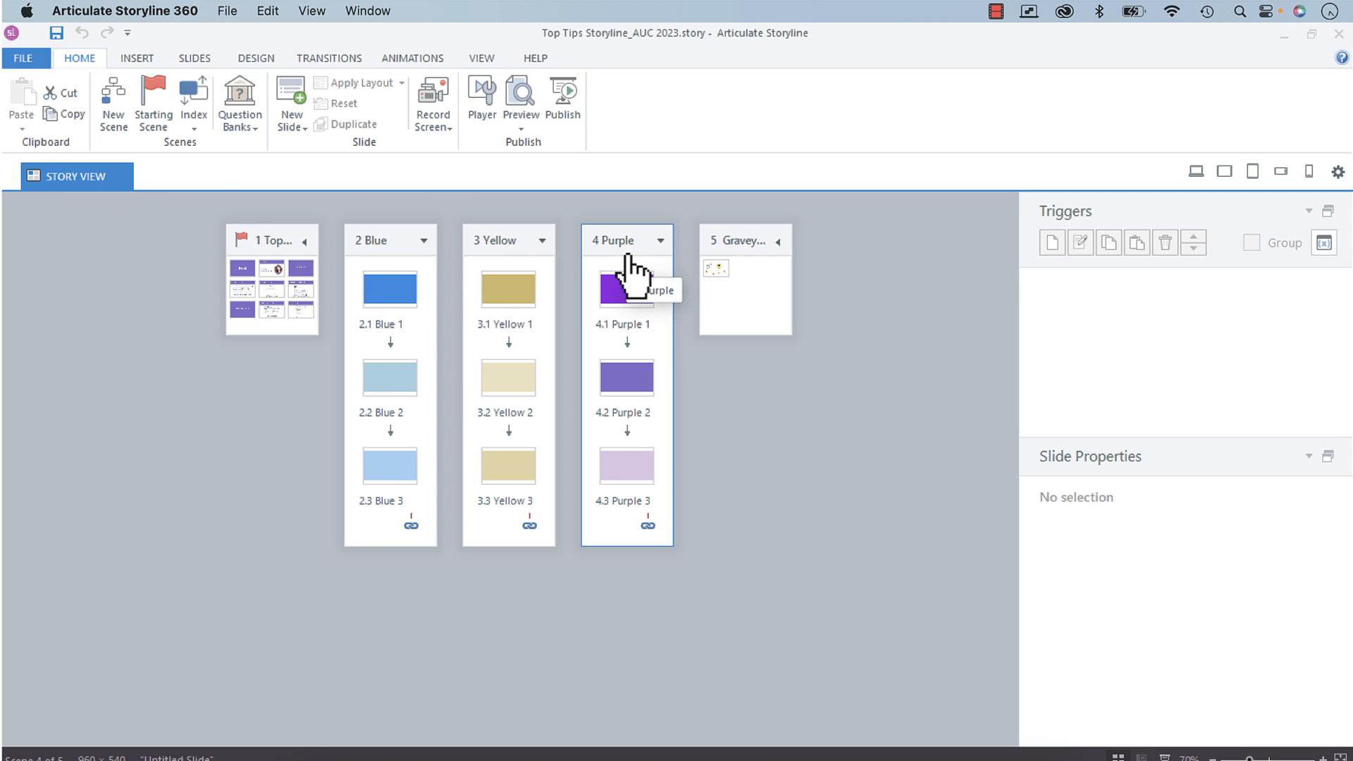
pyautogui.moveTo(530, 245)
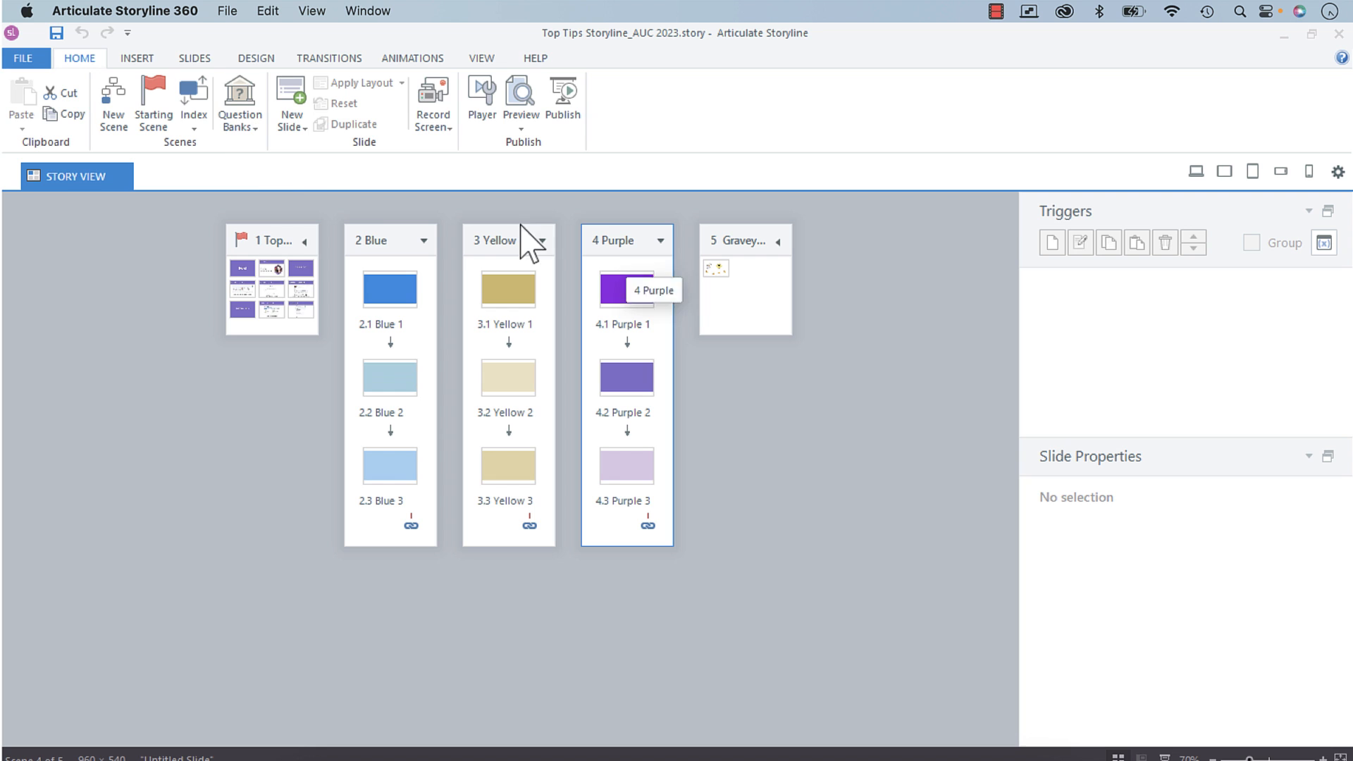
pyautogui.moveTo(193, 98)
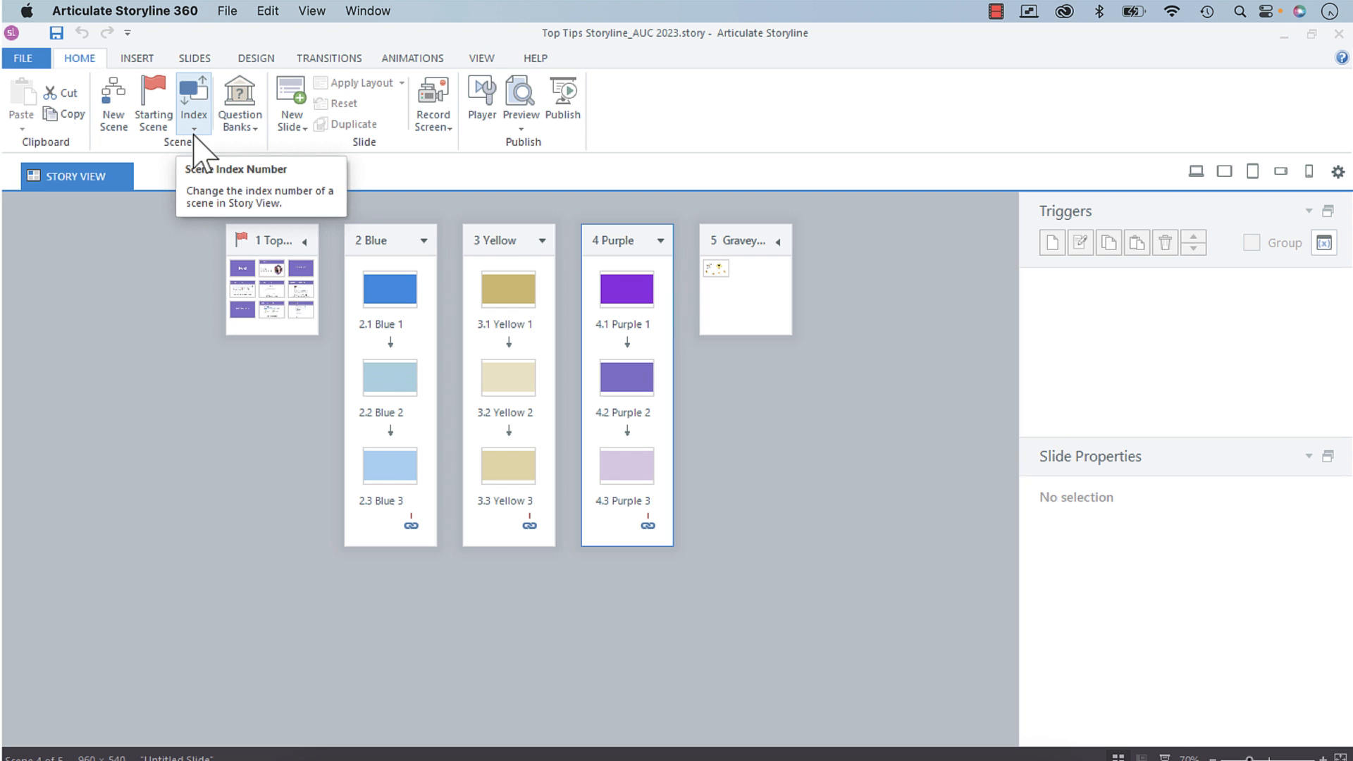
pyautogui.moveTo(203, 151)
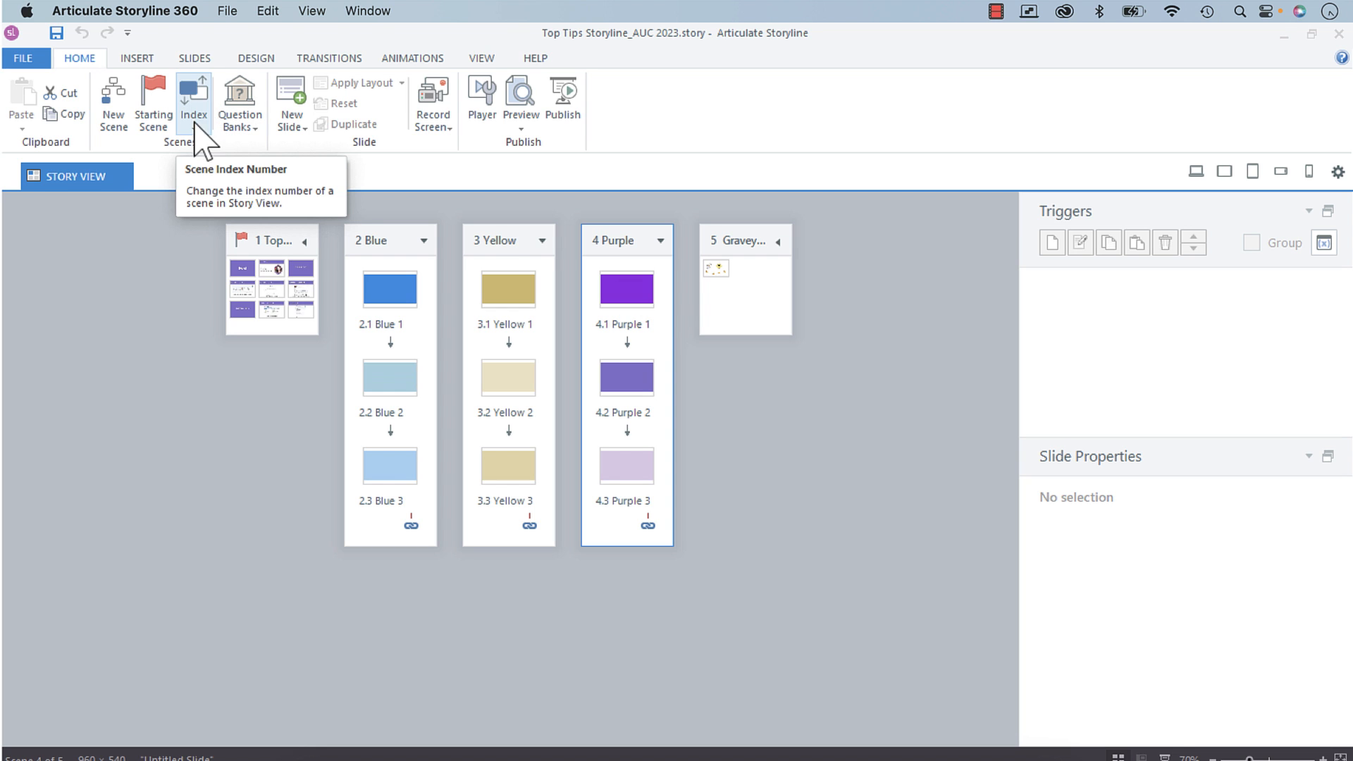
pyautogui.moveTo(207, 155)
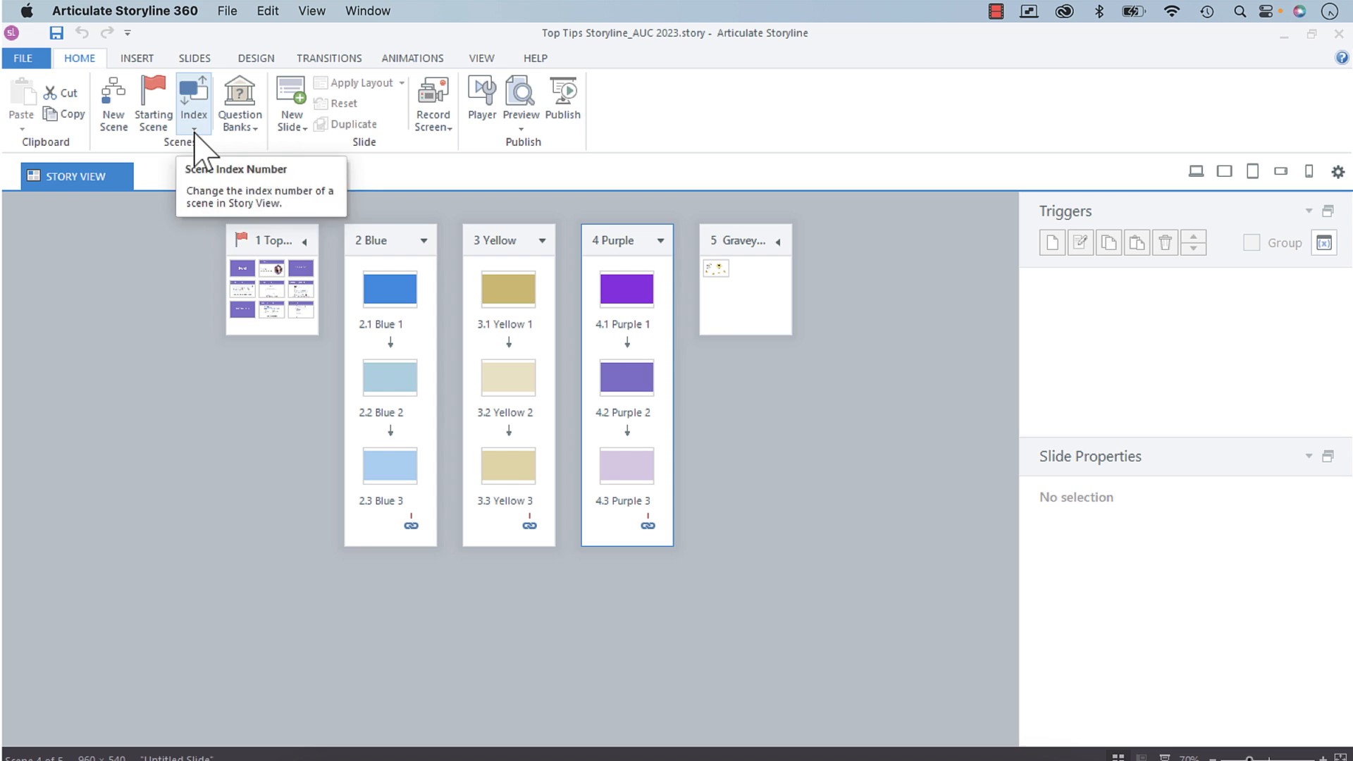
# Step: Show the Index dropdown's scene number choices for Purple, currently 4
pyautogui.click(193, 103)
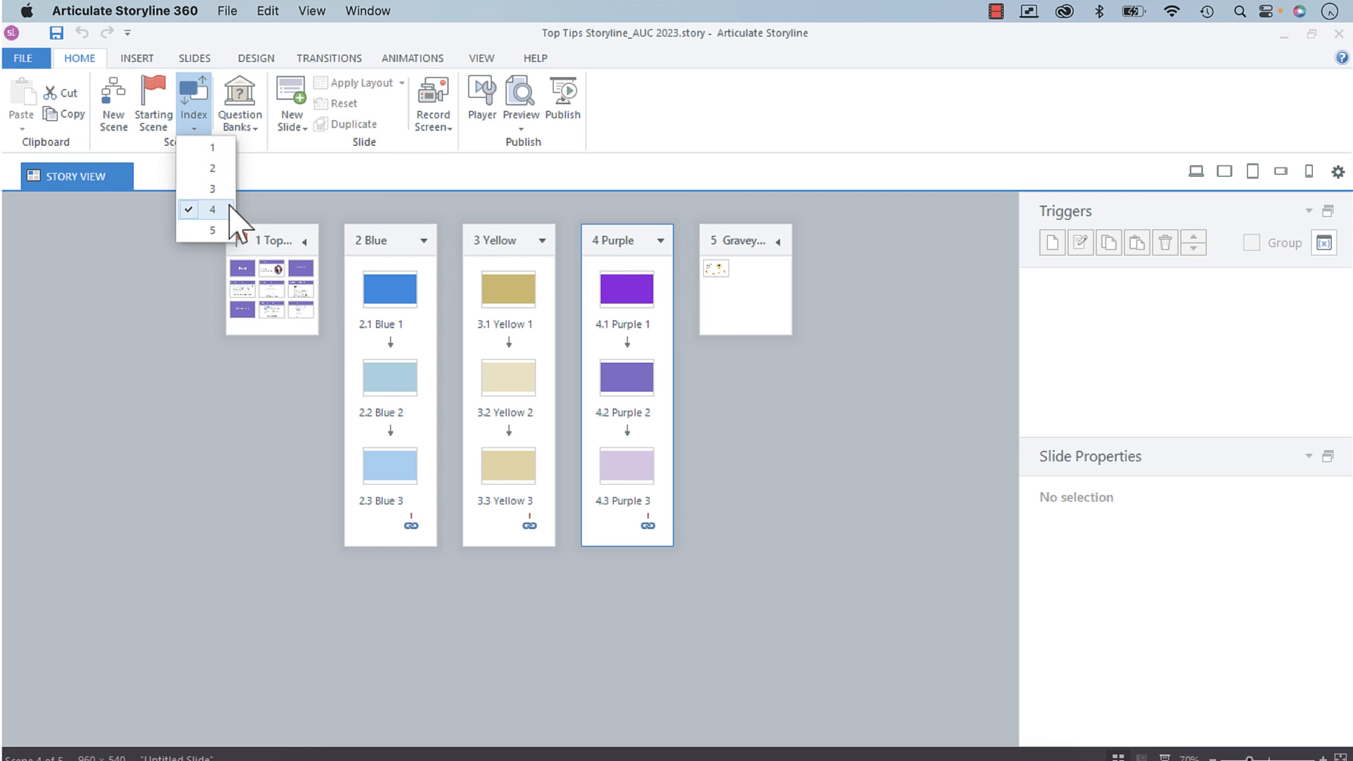
pyautogui.moveTo(255, 182)
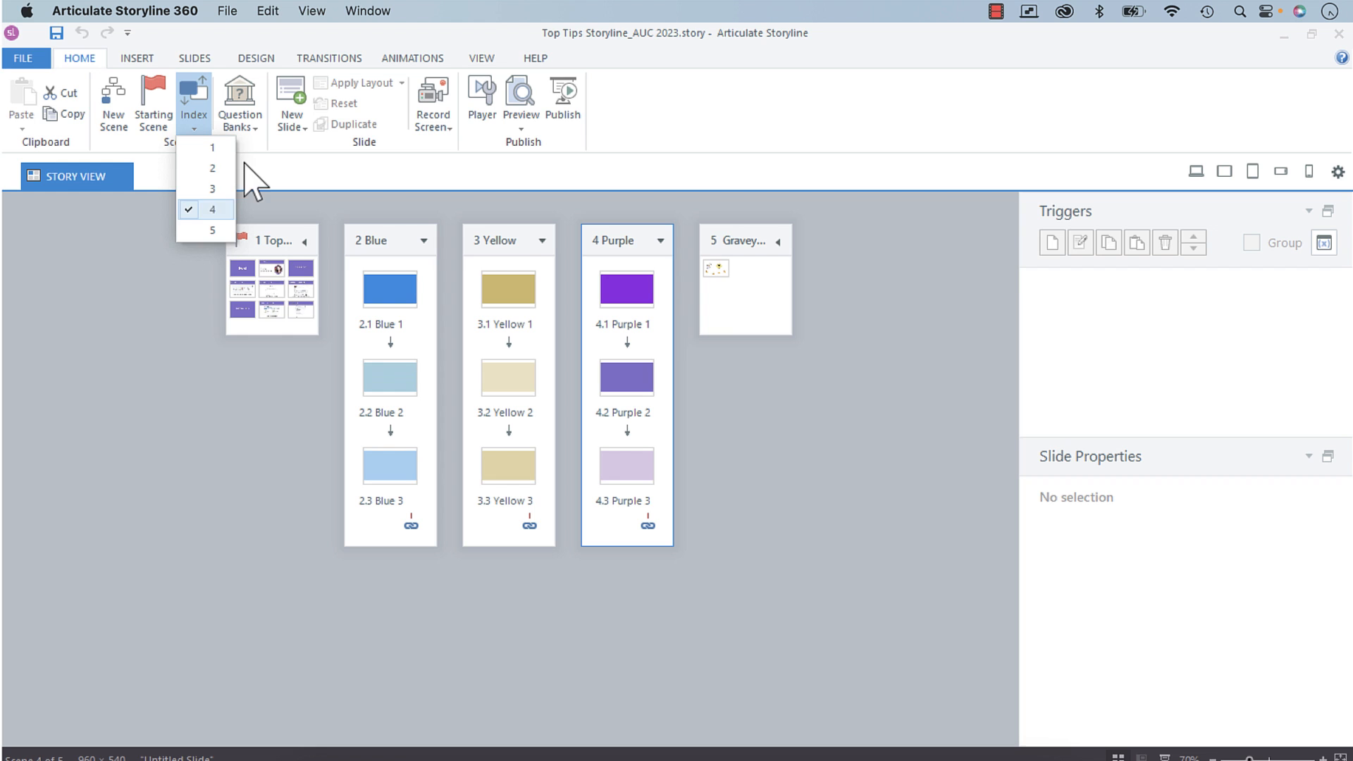
pyautogui.moveTo(211, 167)
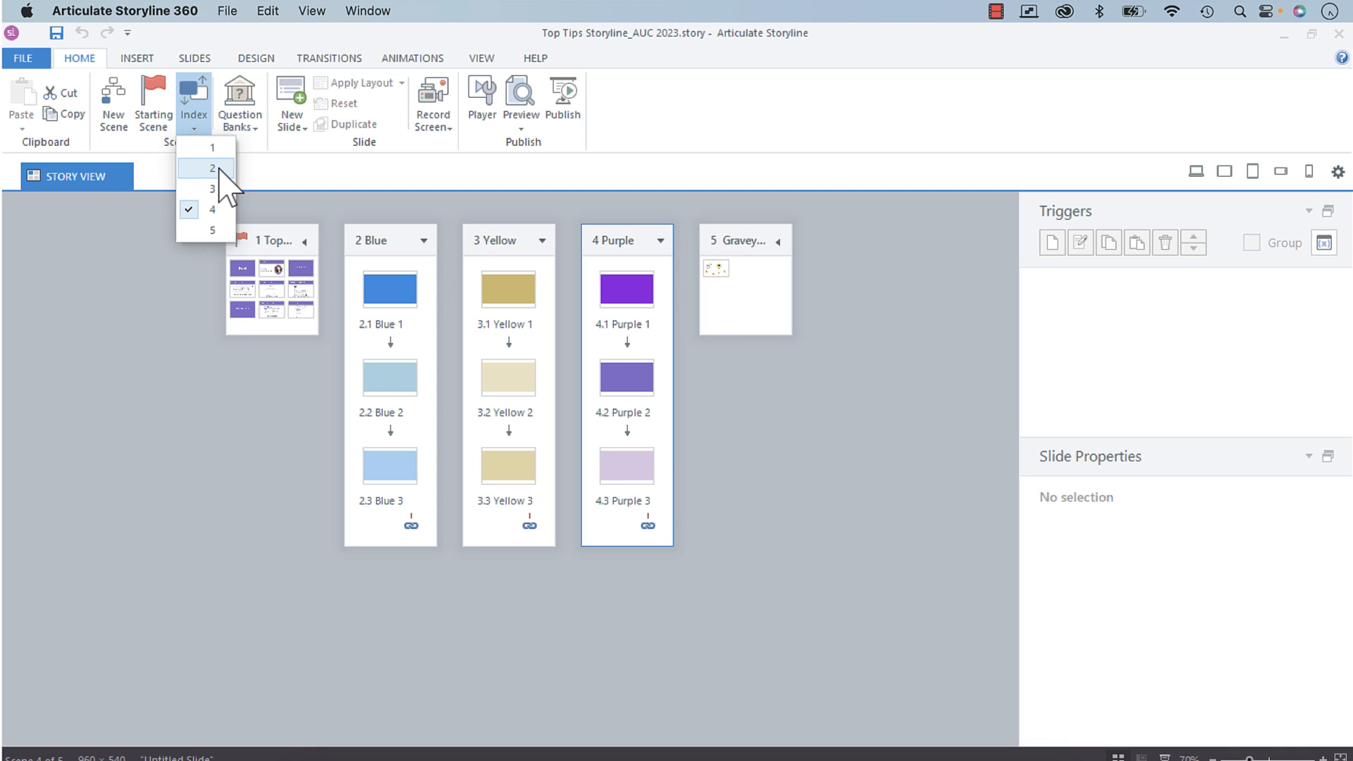
# Step: Make Purple scene 2 and Blue scene 4, leaving Yellow as scene 3
pyautogui.click(213, 168)
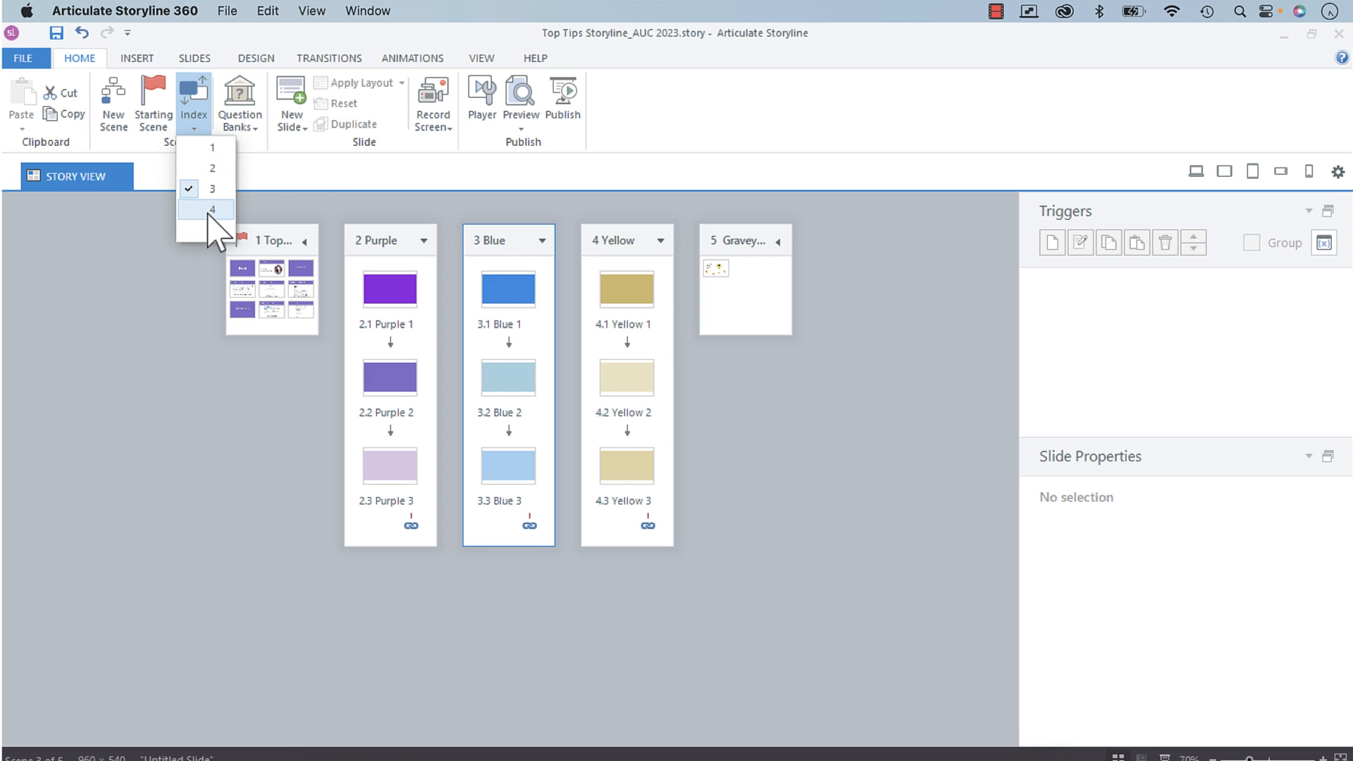
pyautogui.click(211, 210)
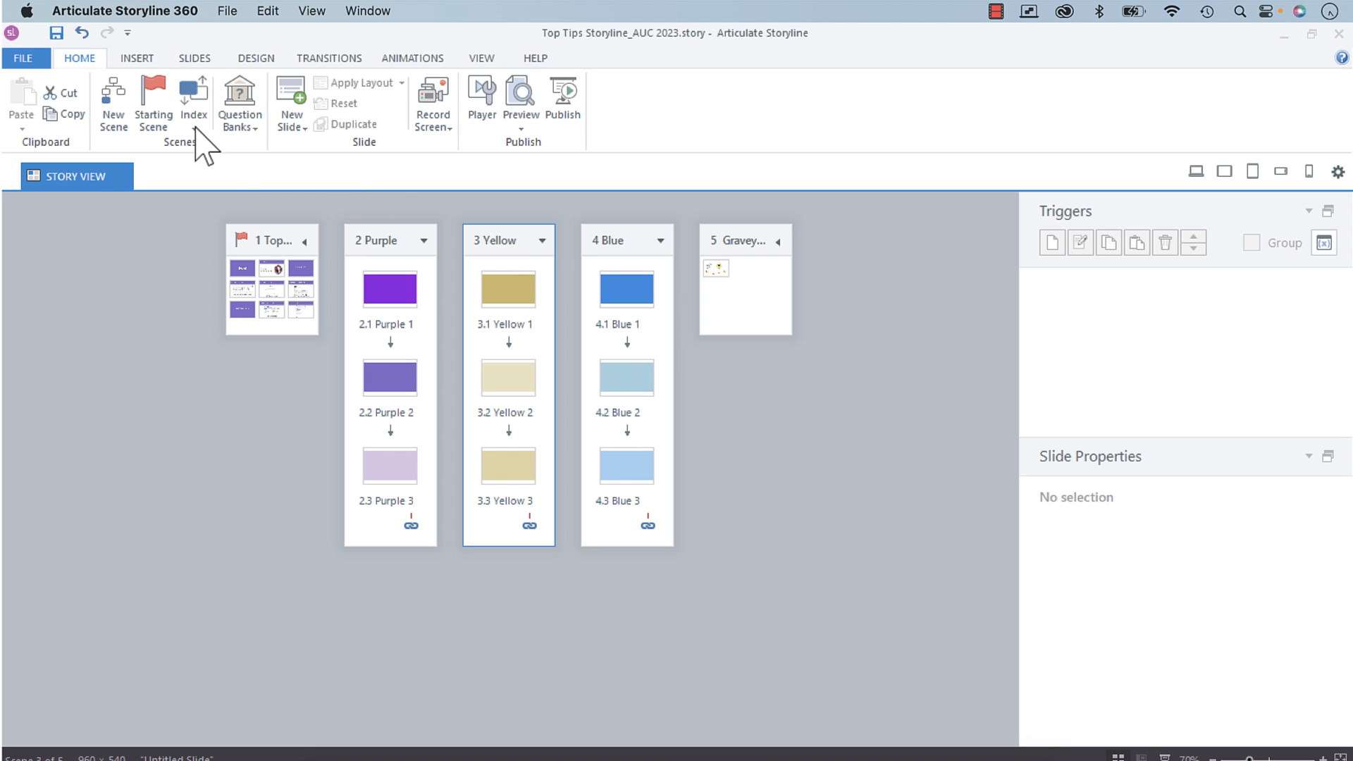